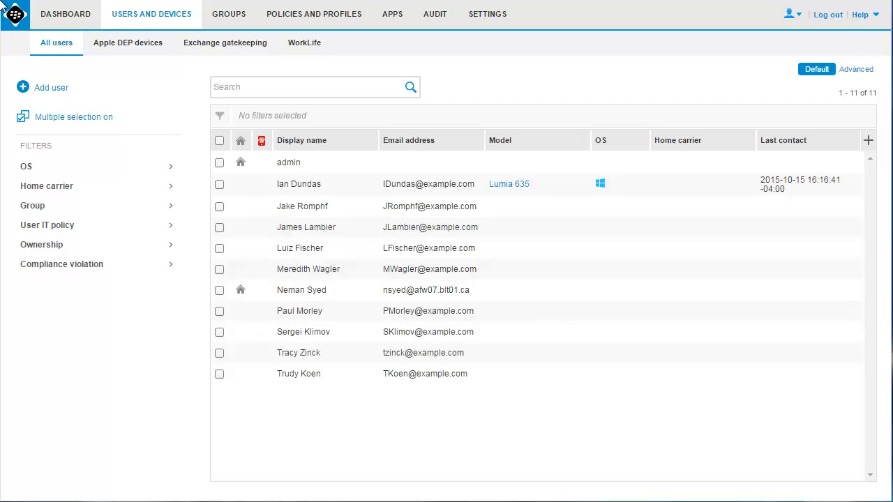
pyautogui.moveTo(229, 5)
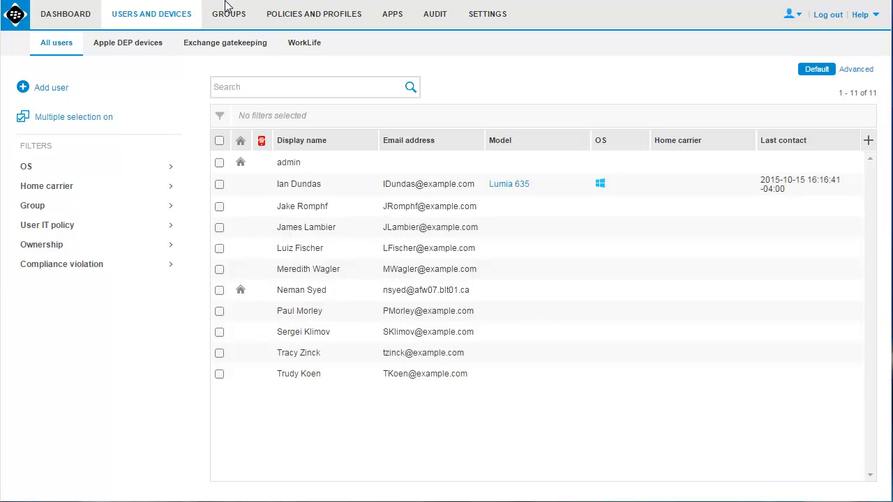
pyautogui.moveTo(488, 14)
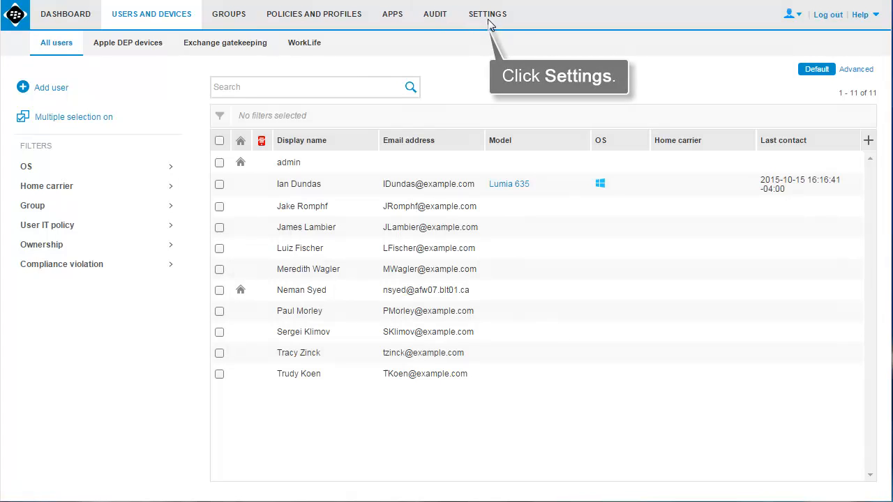
# Step: Go to Settings and reach the WorkLife carriers page under External integration
pyautogui.click(489, 14)
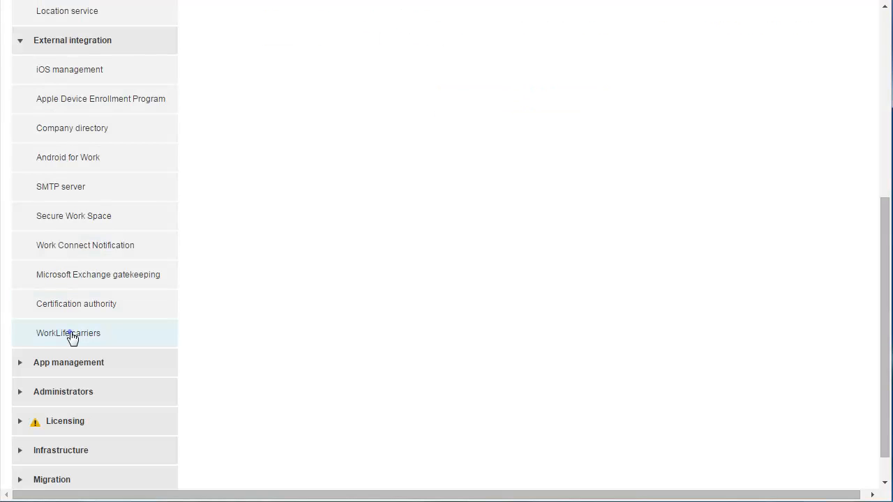
pyautogui.click(68, 332)
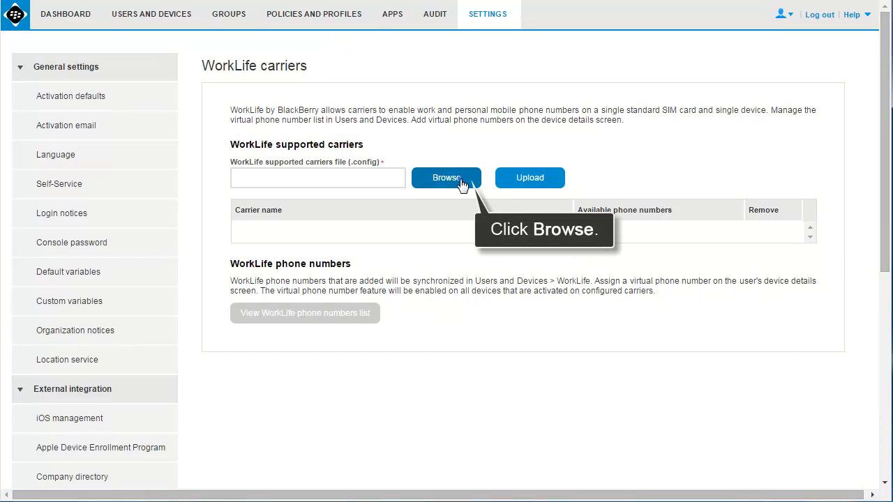
# Step: Upload the .config carriers file from the Desktop so Bell Mobility shows 15 of 16 numbers
pyautogui.click(446, 177)
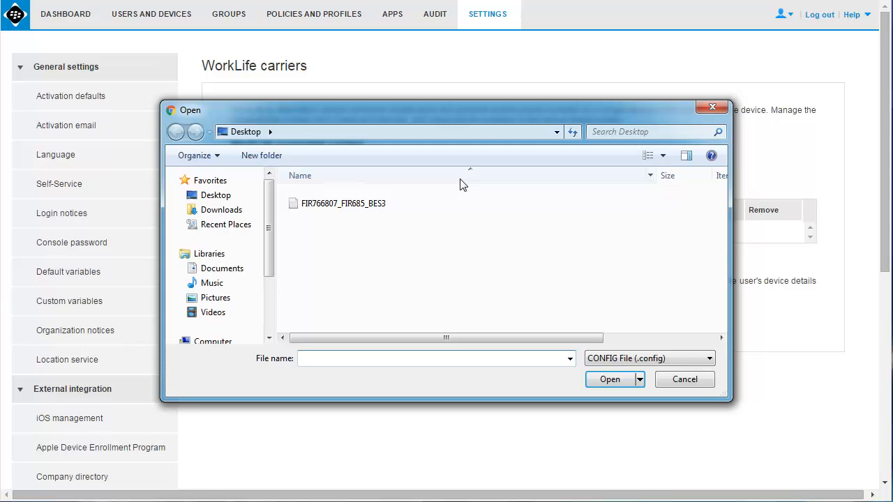
pyautogui.click(608, 379)
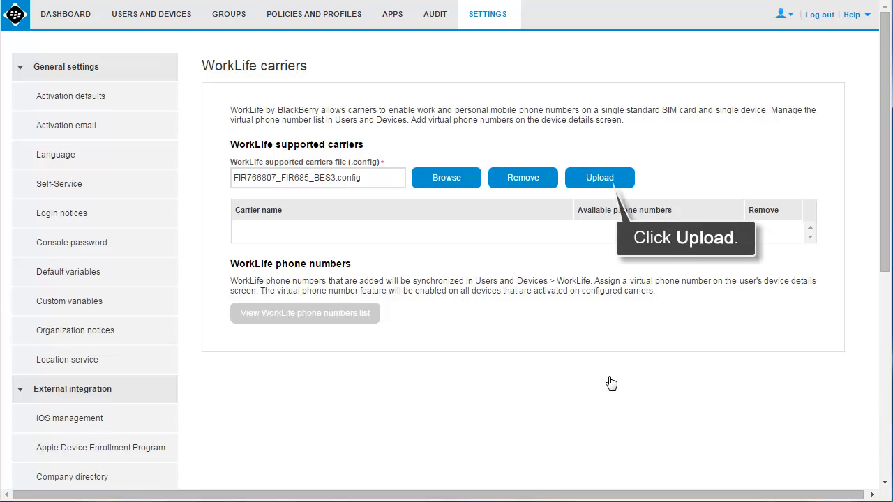
pyautogui.click(600, 177)
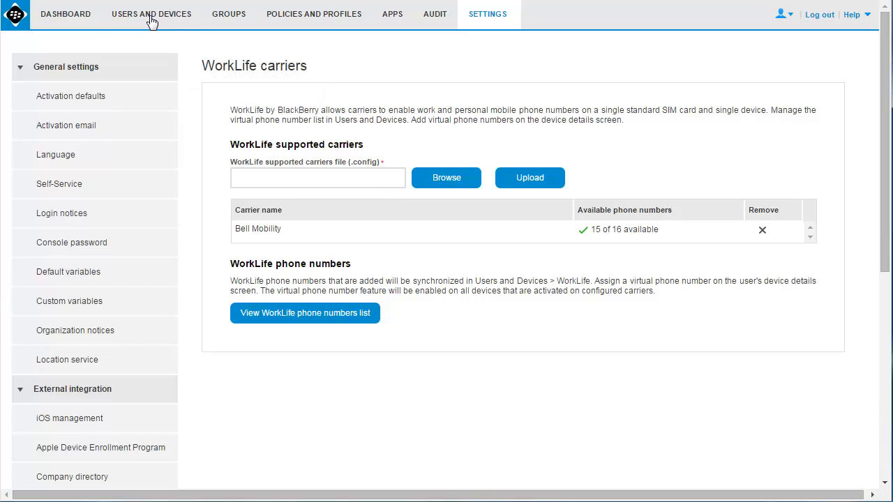
pyautogui.click(151, 14)
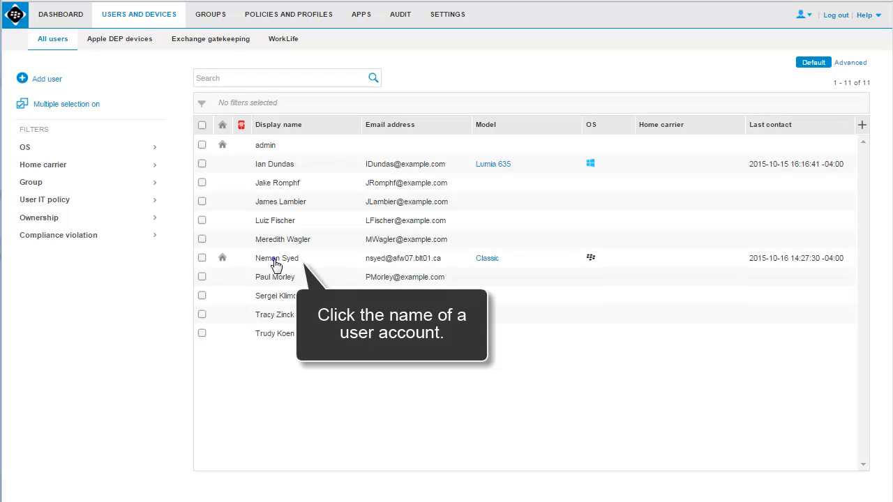
pyautogui.click(276, 259)
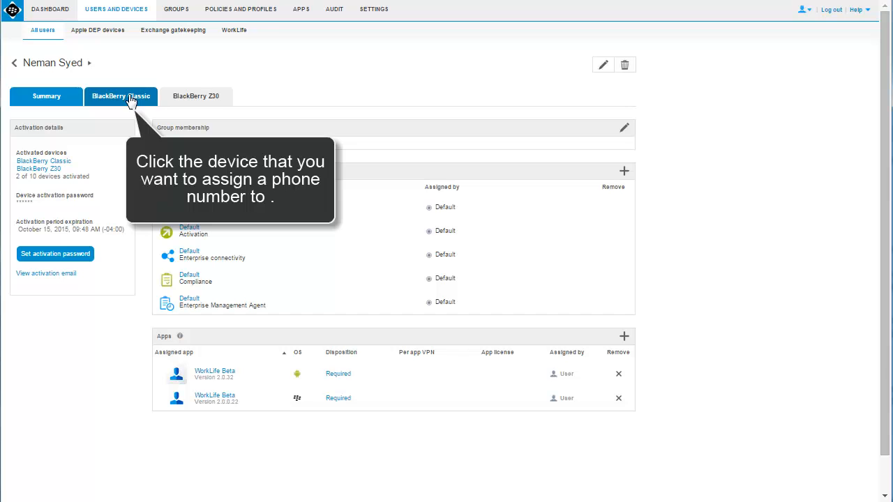
pyautogui.click(120, 95)
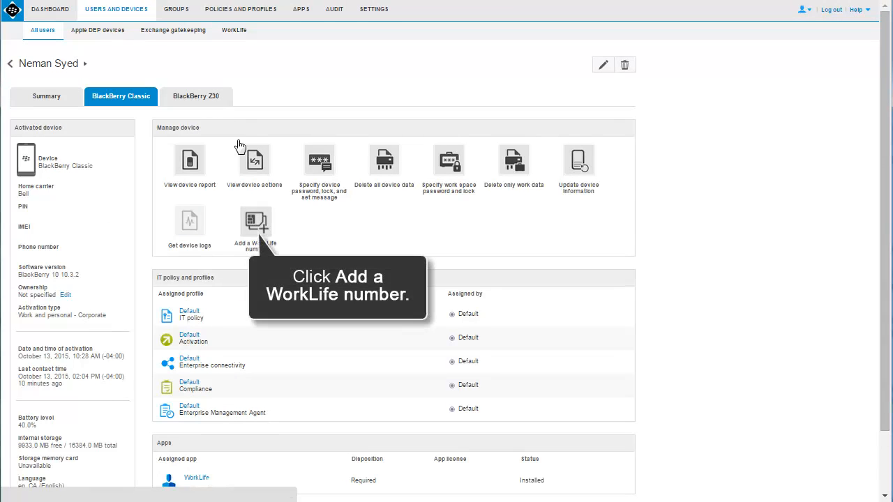
pyautogui.click(256, 221)
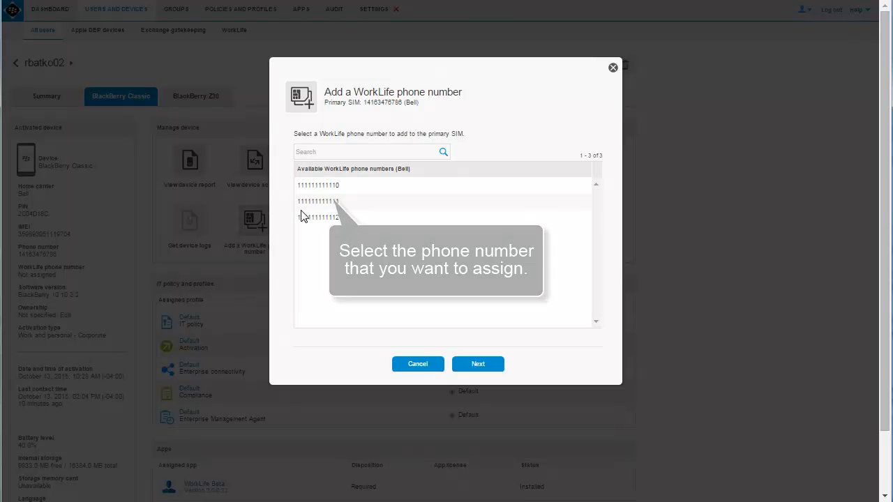
pyautogui.click(318, 184)
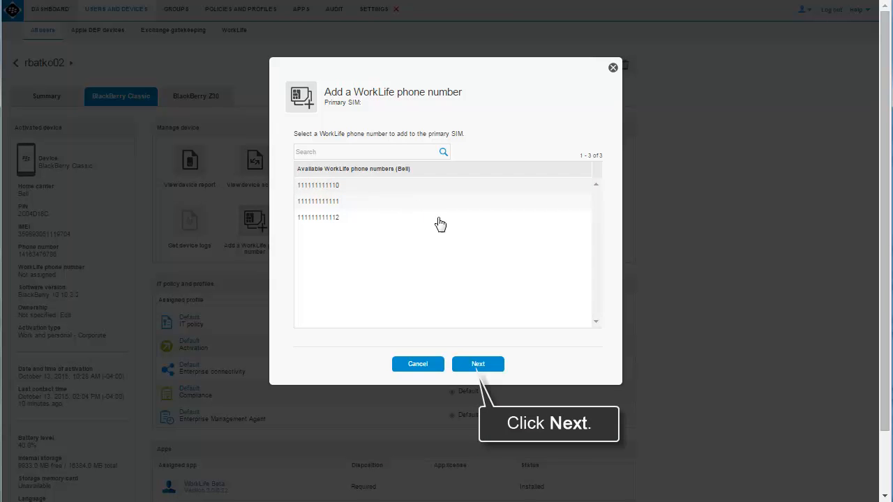
pyautogui.click(478, 363)
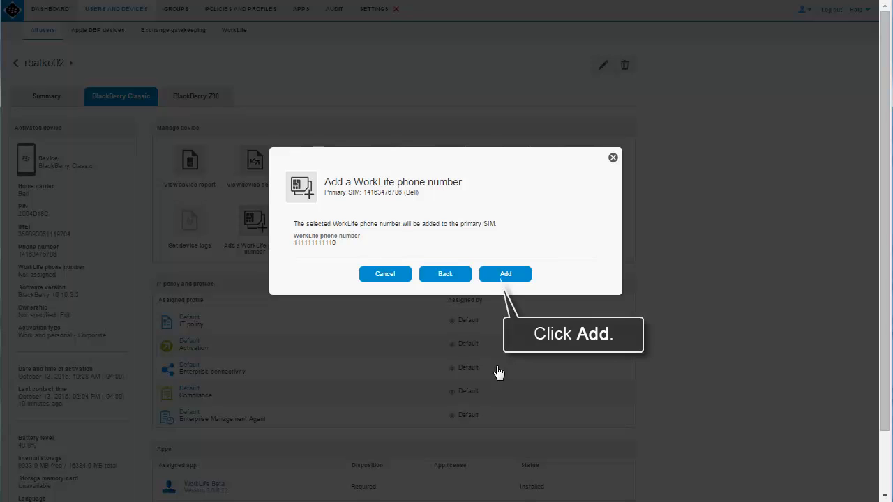
pyautogui.click(505, 274)
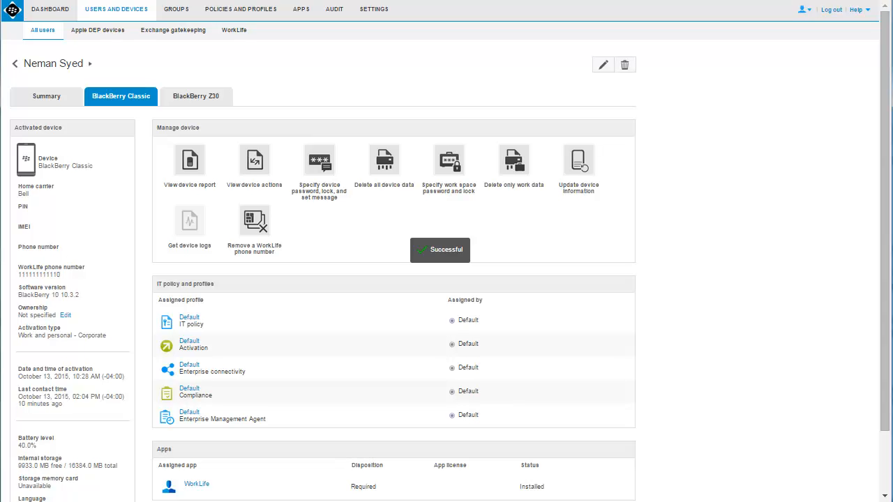